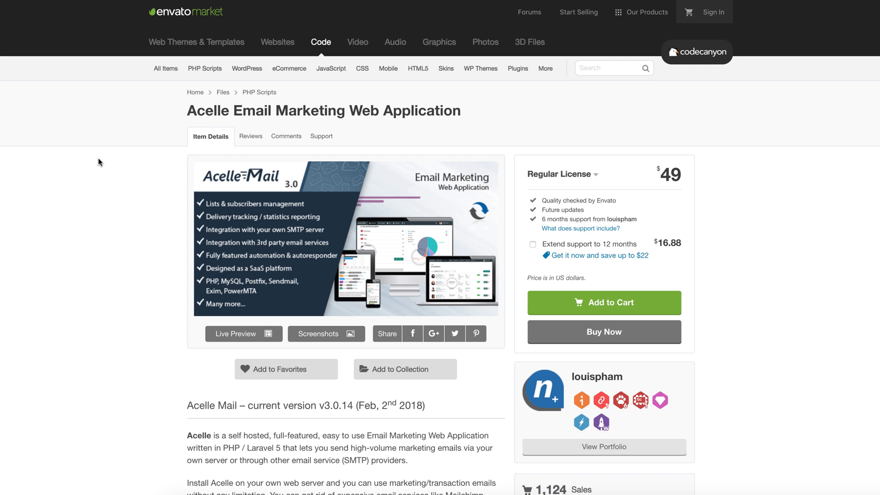
- Scroll through the Acelle Mail and MailWizz CodeCanyon listings and Sendy's features page
scroll(down, 3)
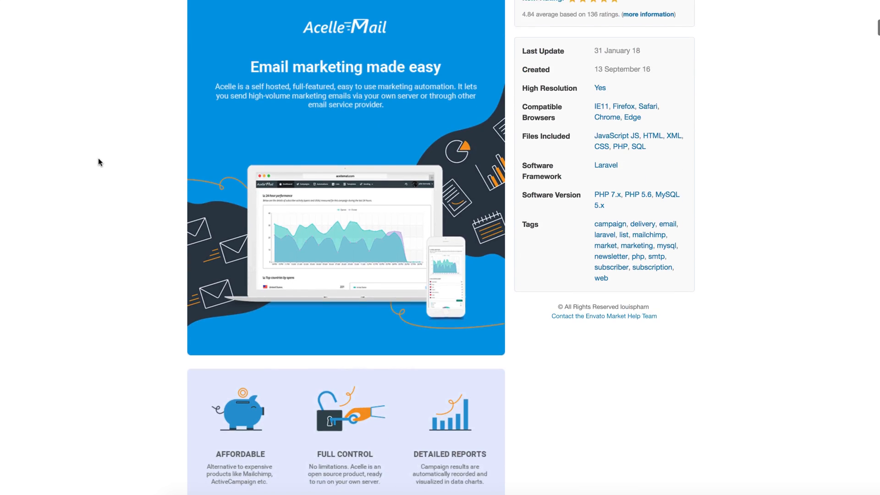
scroll(down, 3)
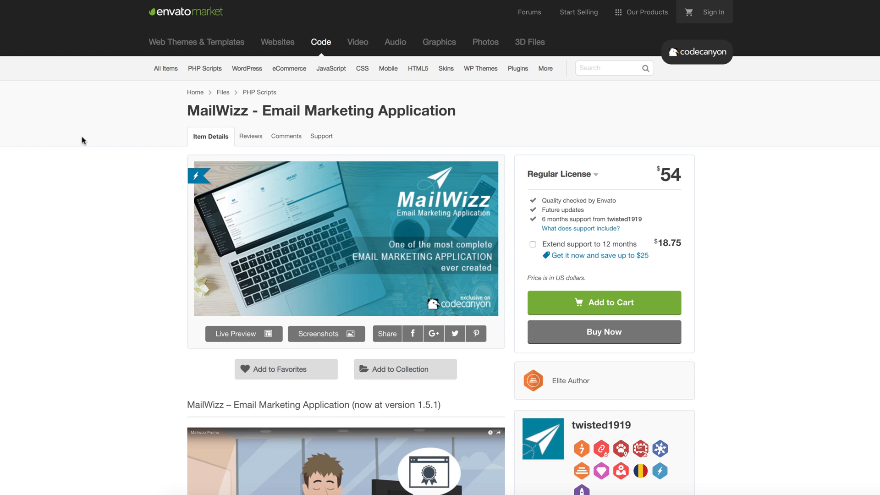
scroll(down, 3)
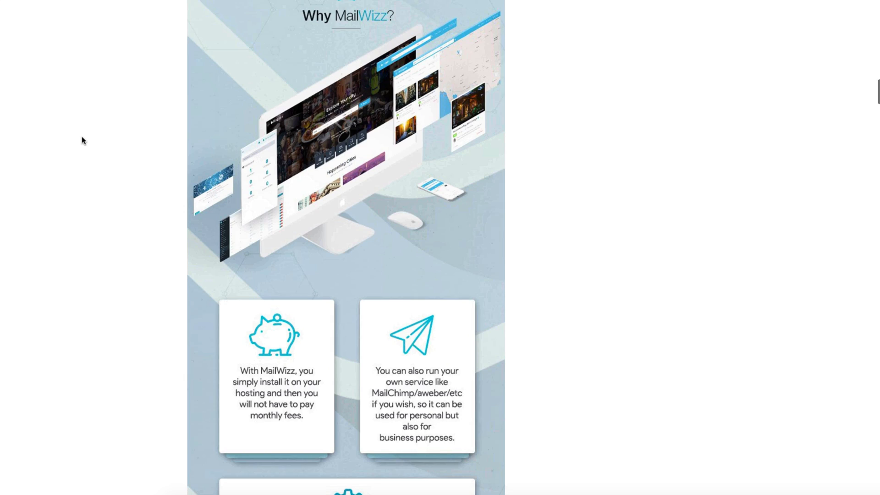
scroll(down, 3)
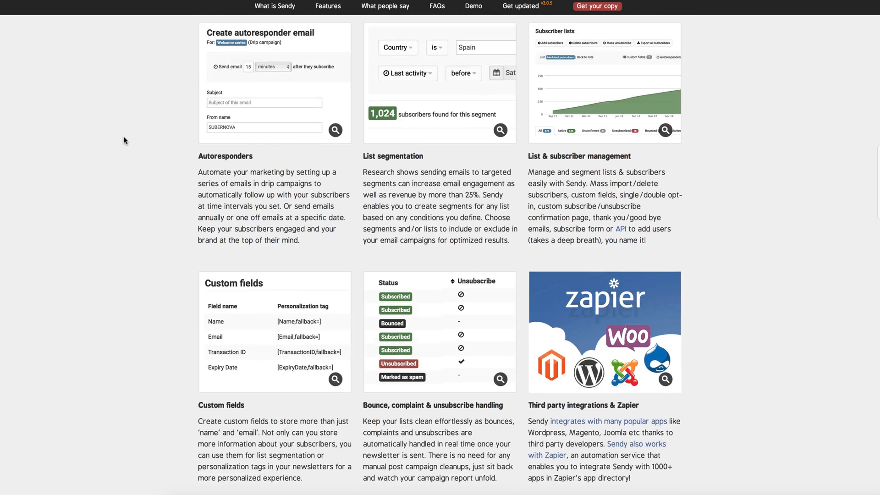
scroll(down, 3)
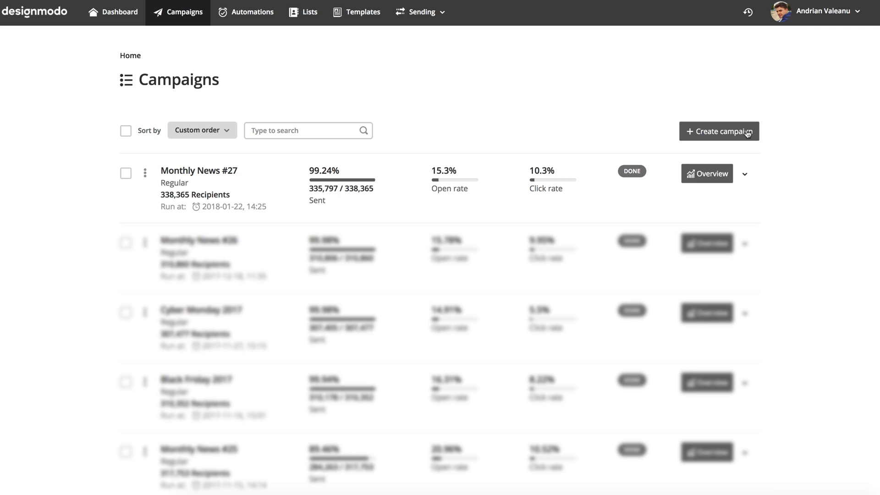
- Create a regular campaign for Test List, named and titled 'Postcards Demo'
click(719, 132)
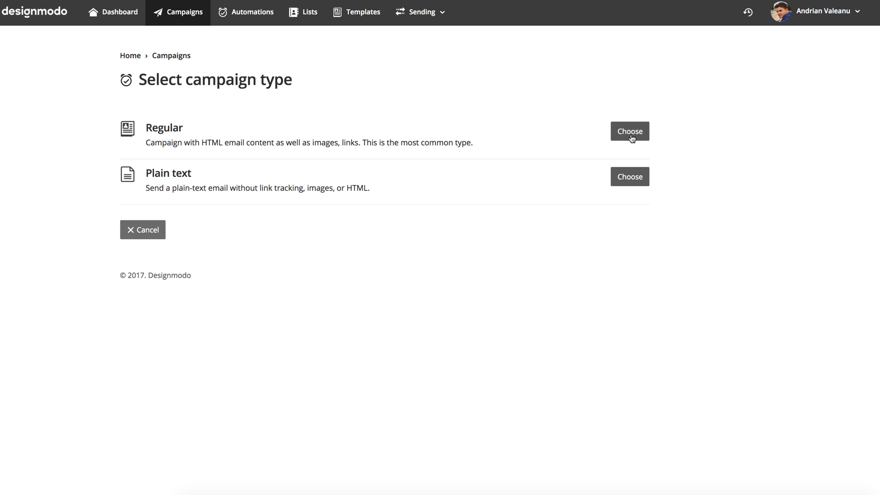
click(630, 131)
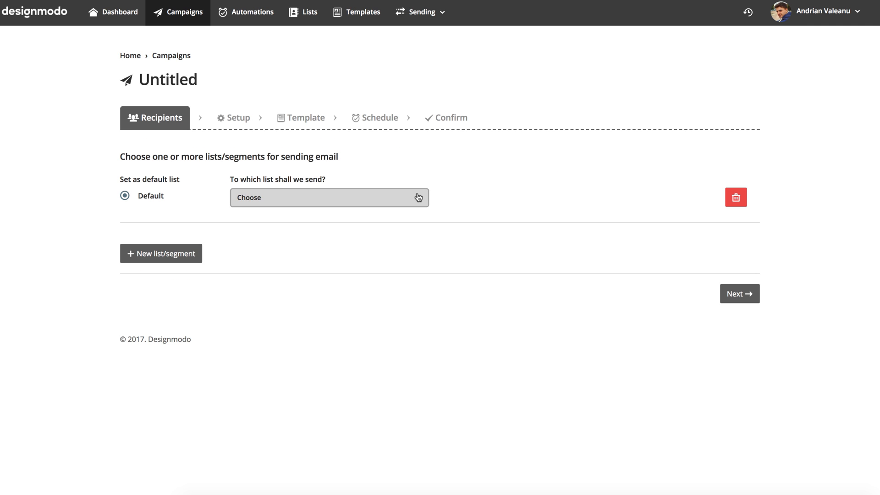
click(330, 197)
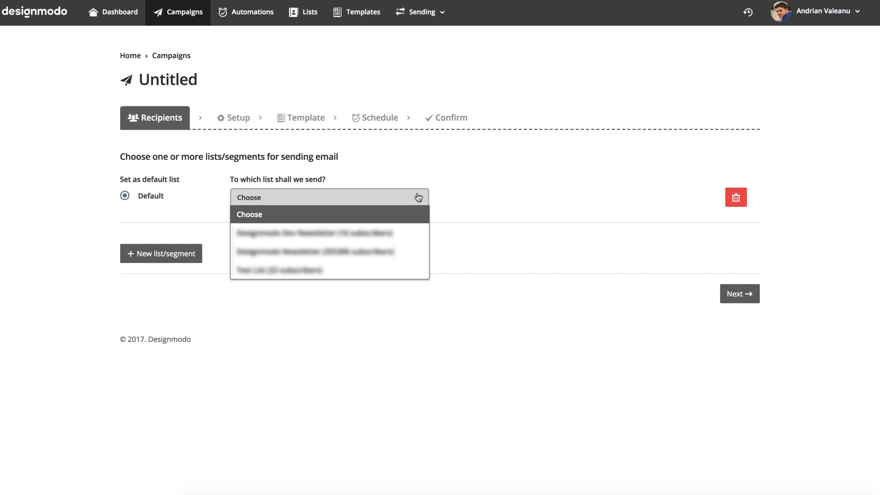
click(279, 270)
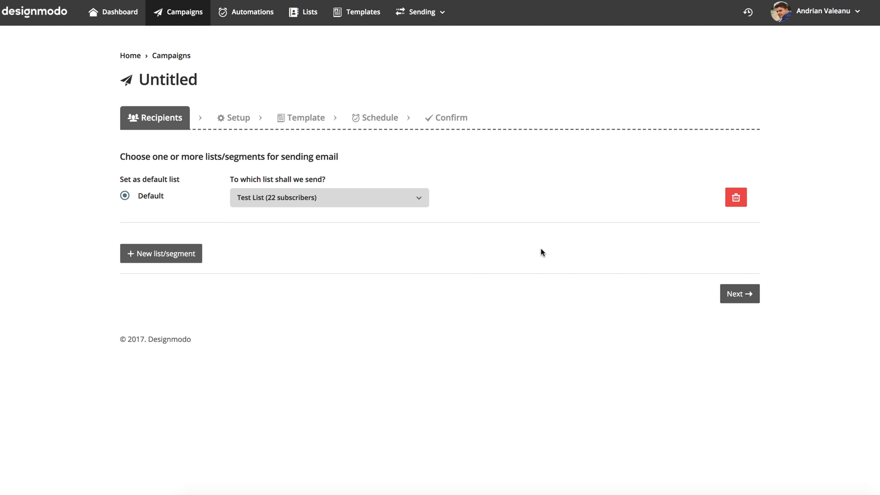
click(739, 293)
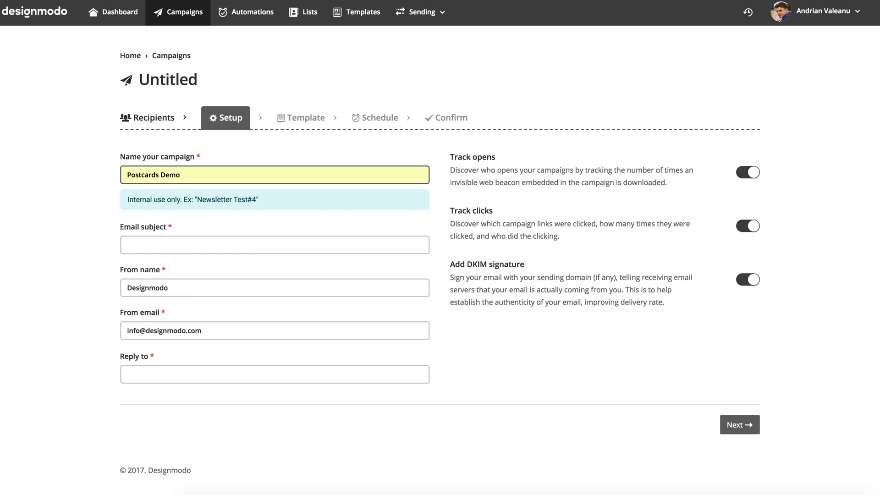
text(Postcards Demo)
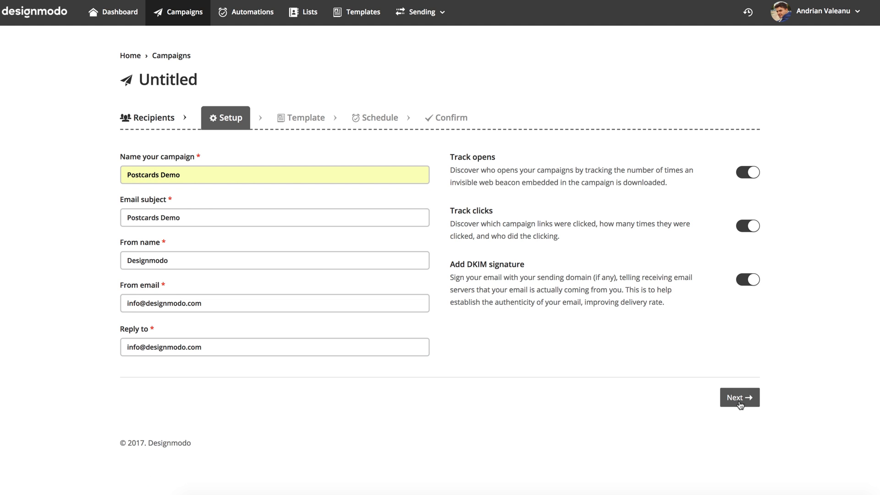
click(738, 396)
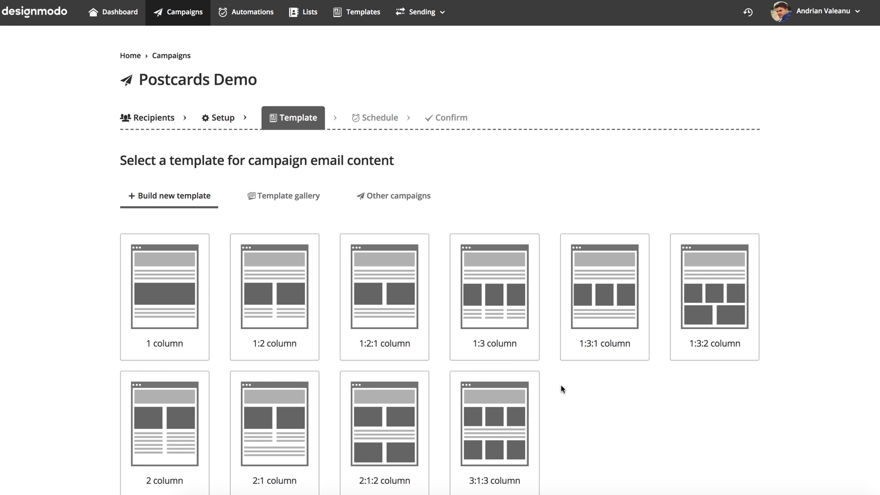
- Upload Tutorial Postcards.zip as a template named 'Postcards Demo' and confirm success
click(283, 195)
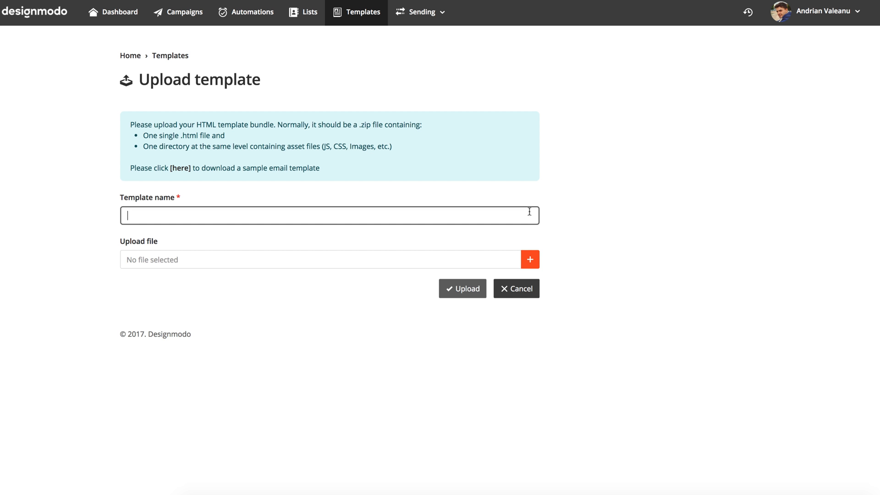
text(Postcards Demo)
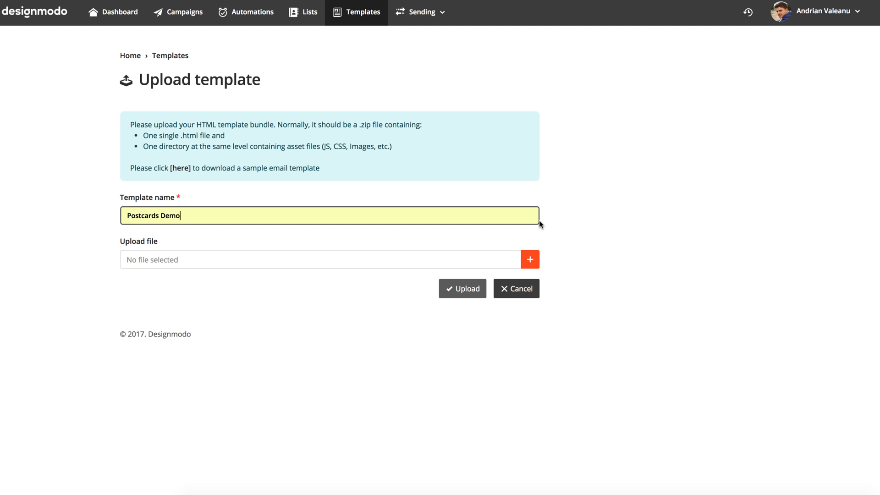
click(529, 260)
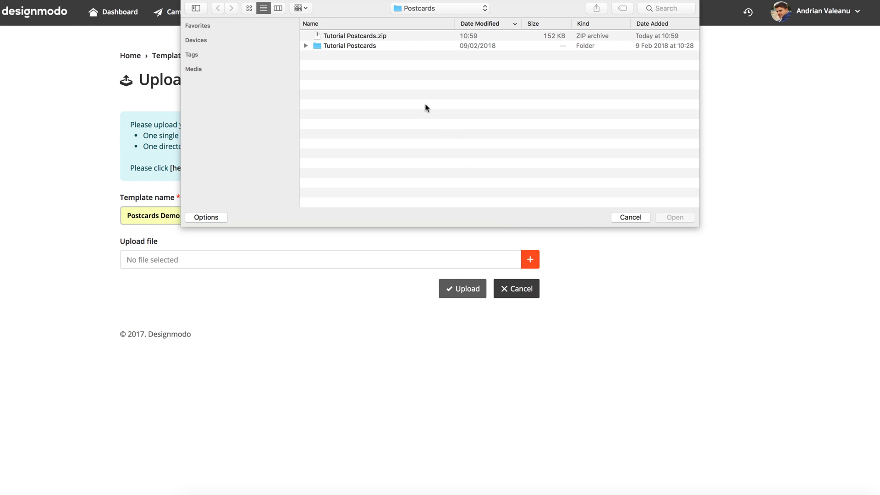
click(356, 35)
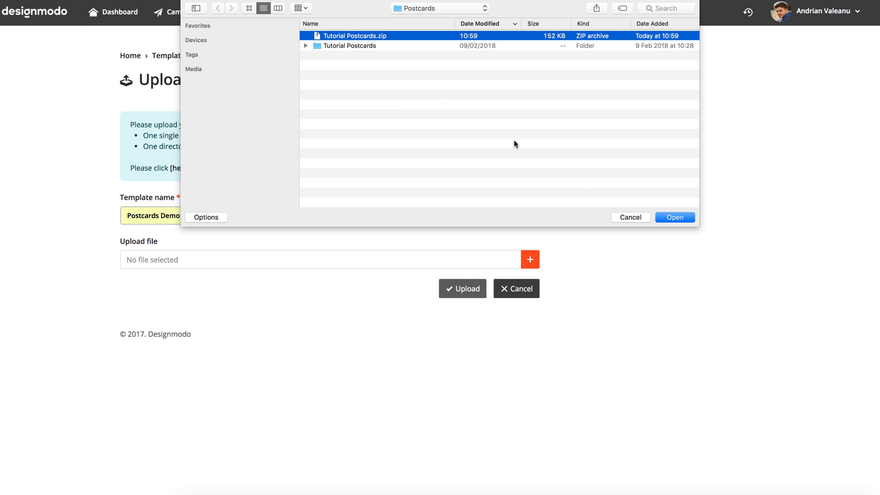
click(674, 217)
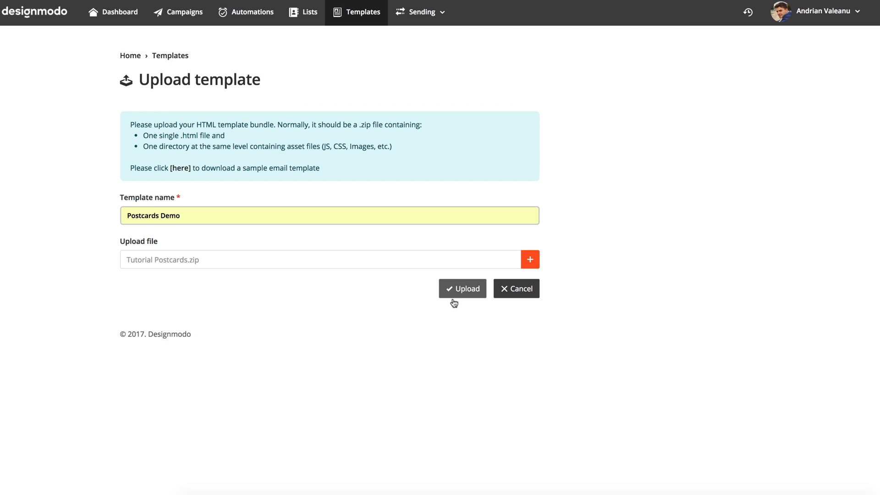
click(462, 289)
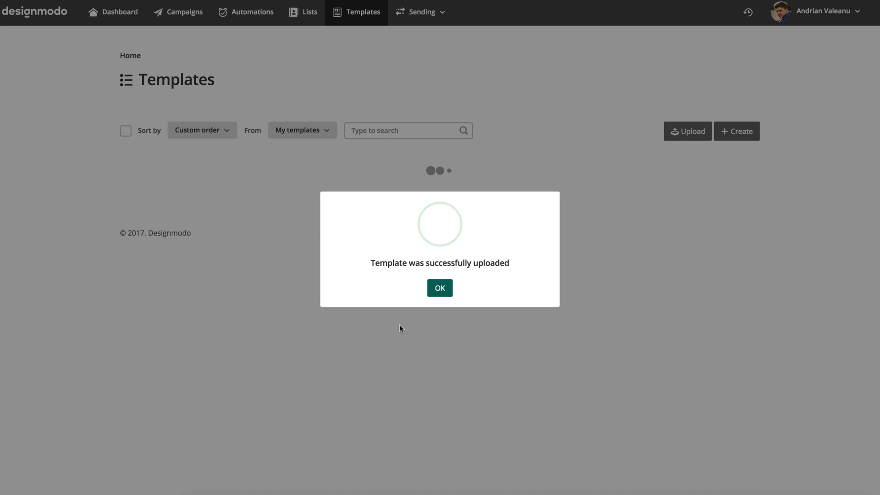
click(439, 287)
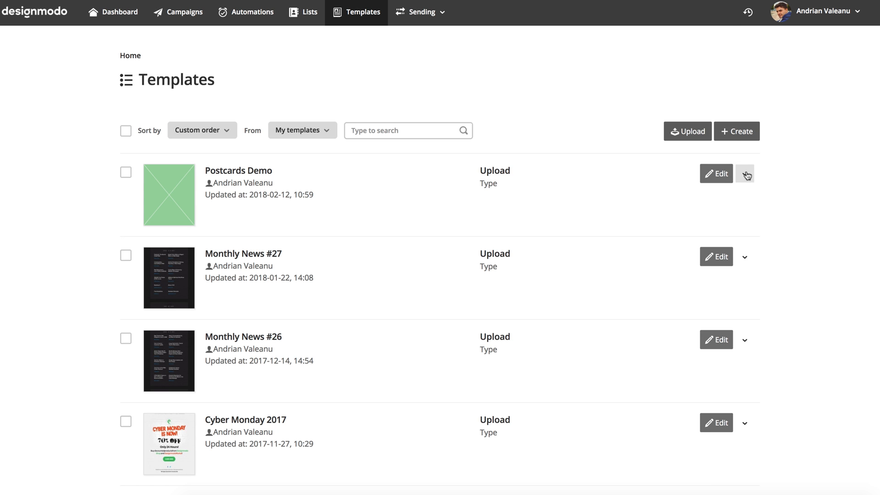
click(745, 173)
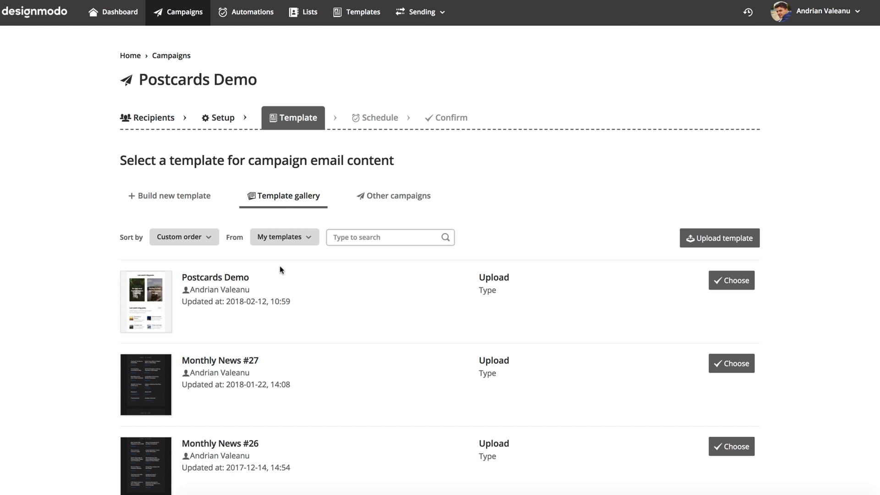
- Choose the Postcards Demo template and insert the required {UNSUBSCRIBE_URL} tag
click(730, 280)
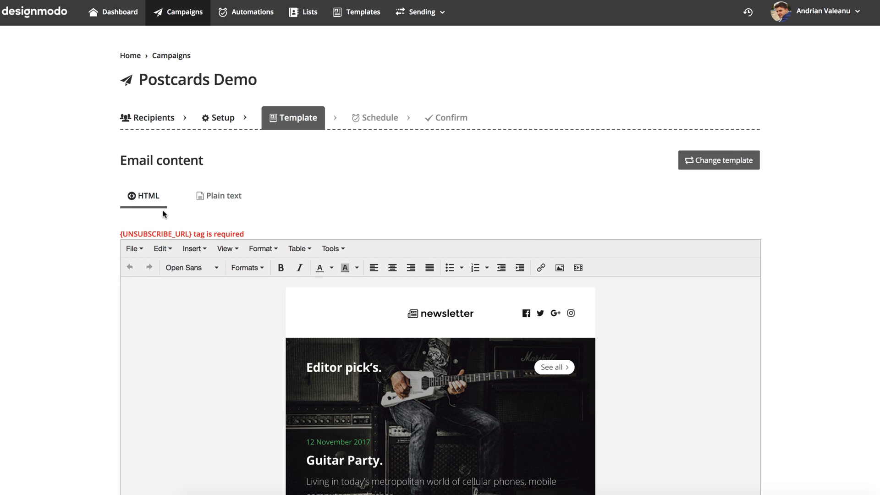
scroll(down, 3)
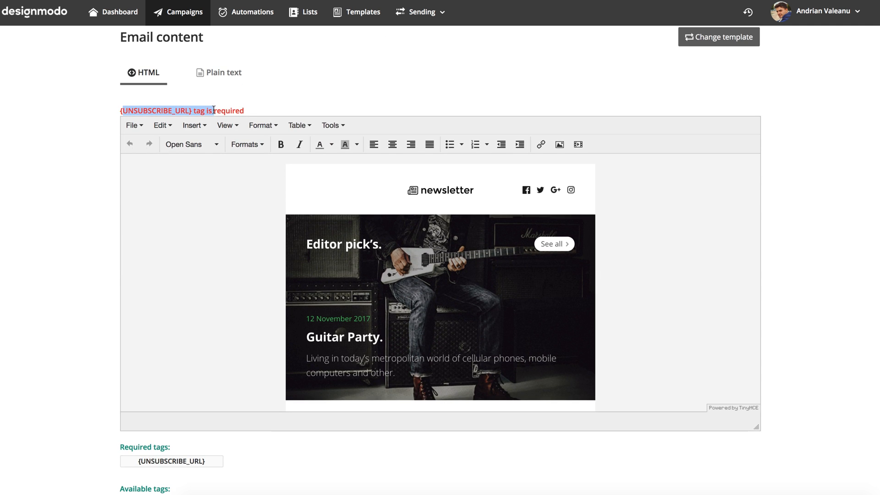
scroll(down, 3)
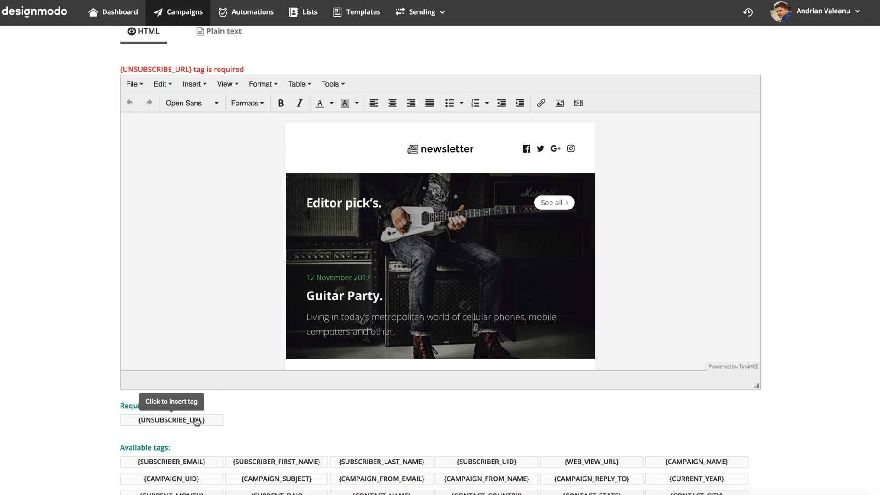
click(171, 420)
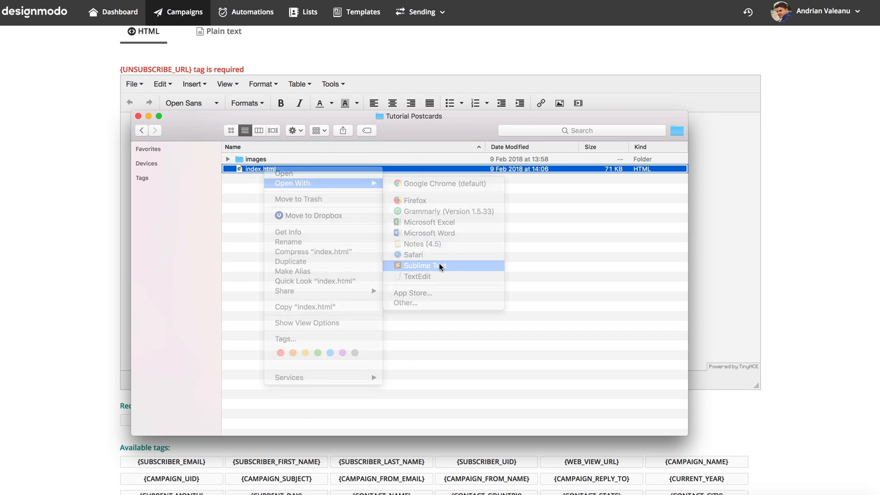
- Open index.html in Sublime Text and enter {UNSUBSCRIBE_URL} in the footer link's href
click(429, 265)
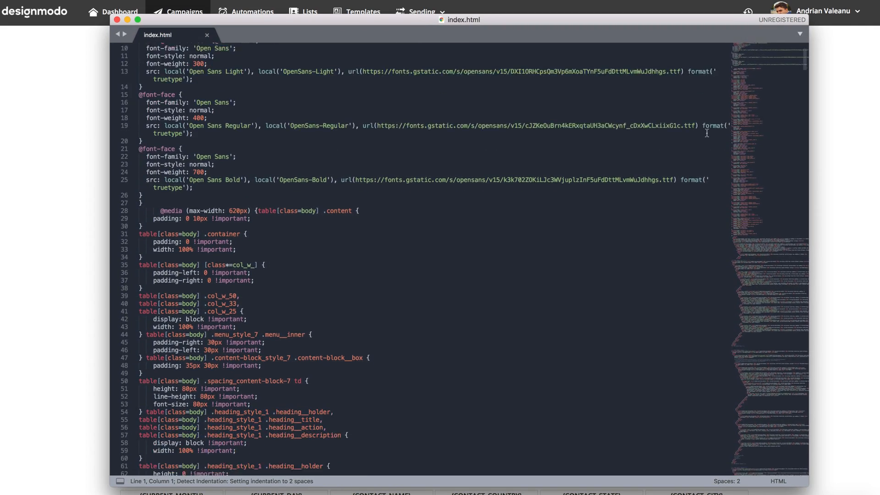
scroll(down, 3)
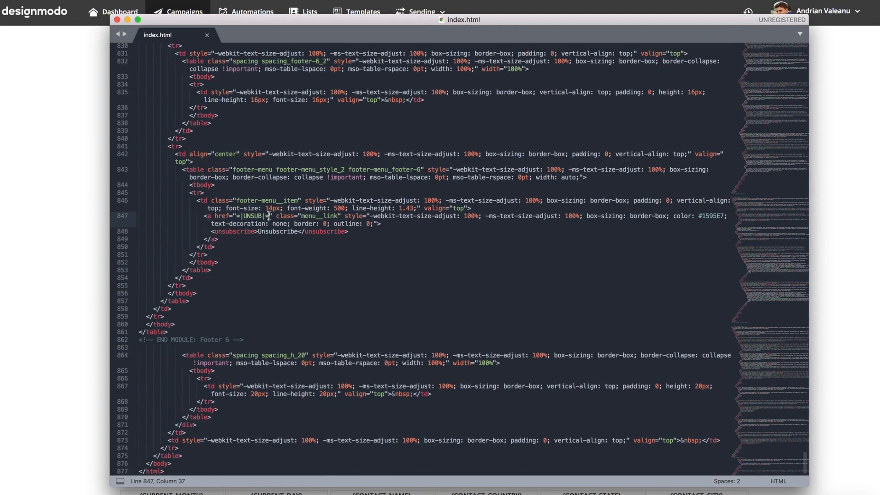
text({UNSUBSCRIBE_URL})
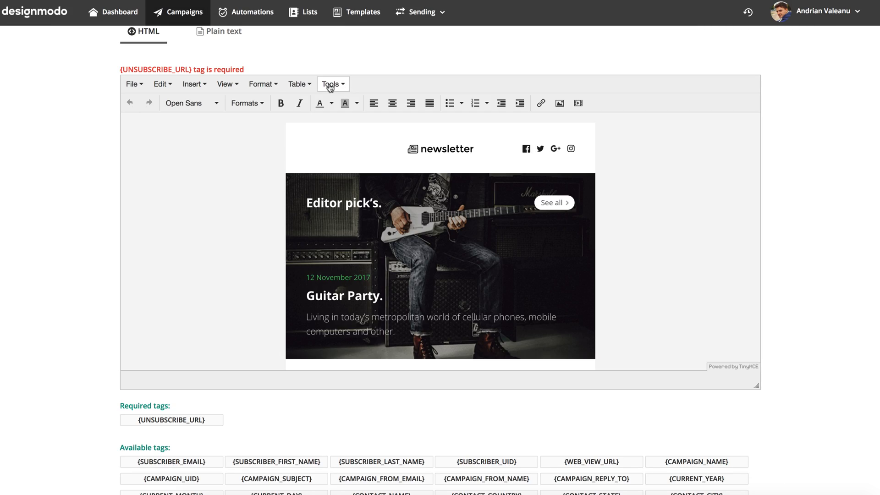
- Open the email's source code and select the footer Unsubscribe link address
click(330, 84)
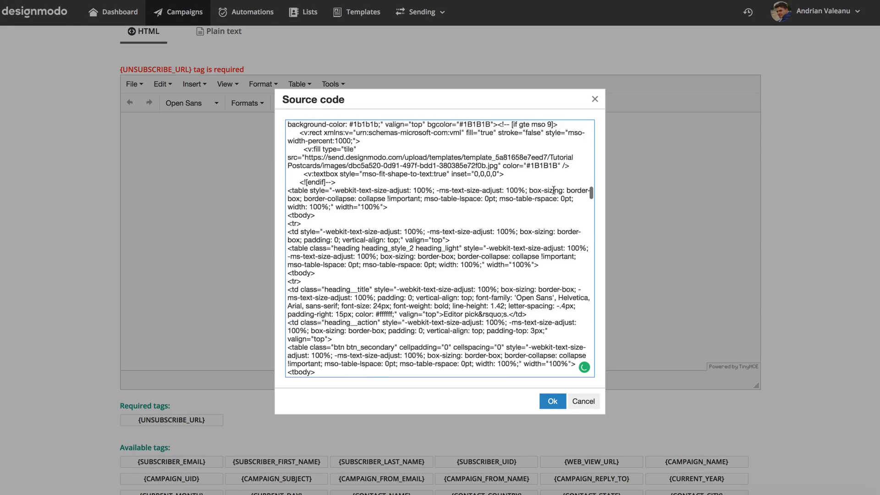
scroll(down, 3)
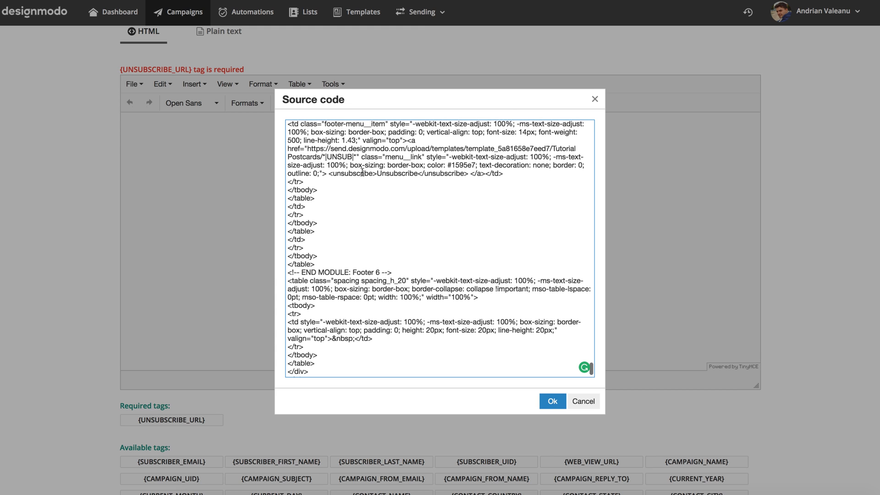
drag(312, 148, 359, 157)
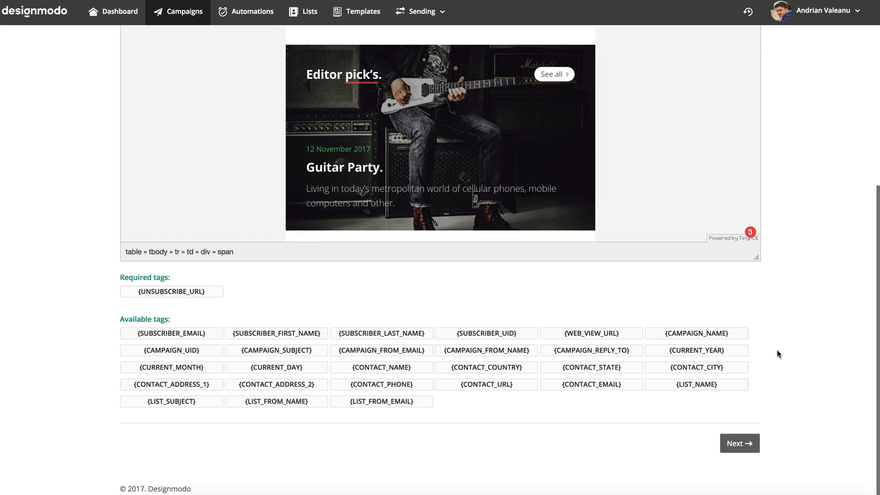
- Accept the default schedule, confirm, and send the Postcards Demo campaign
click(738, 442)
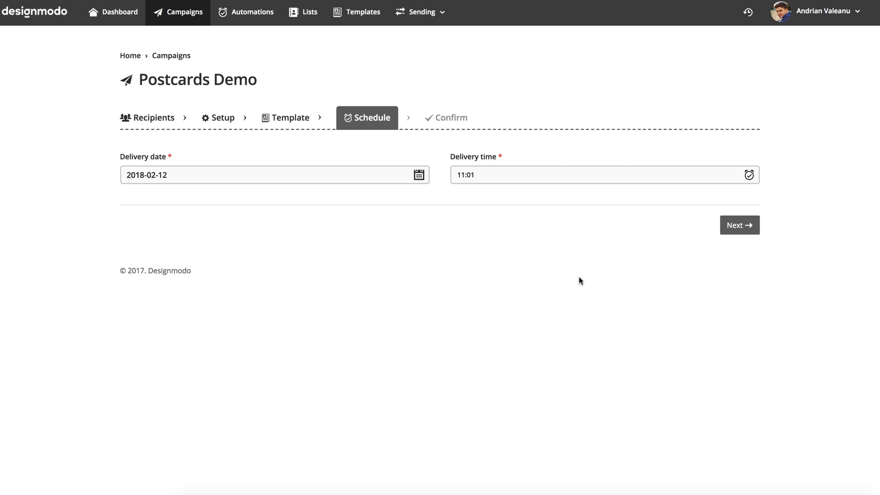
mouse_move(691, 234)
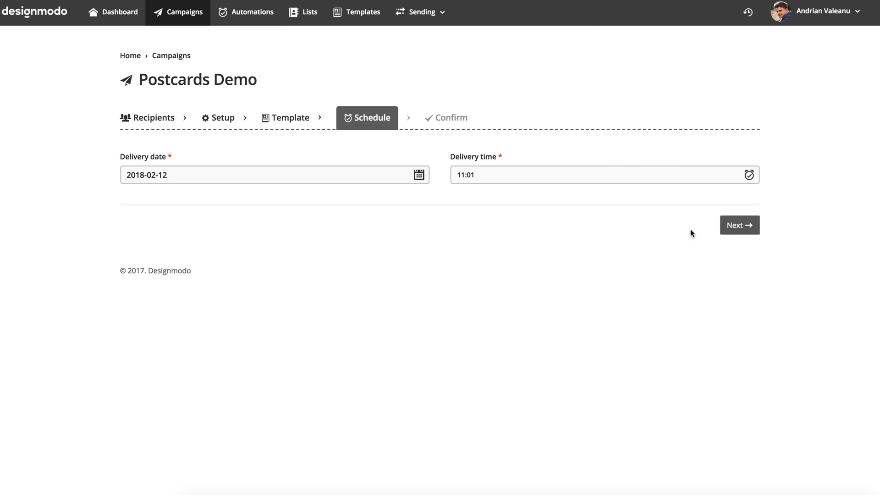
click(739, 225)
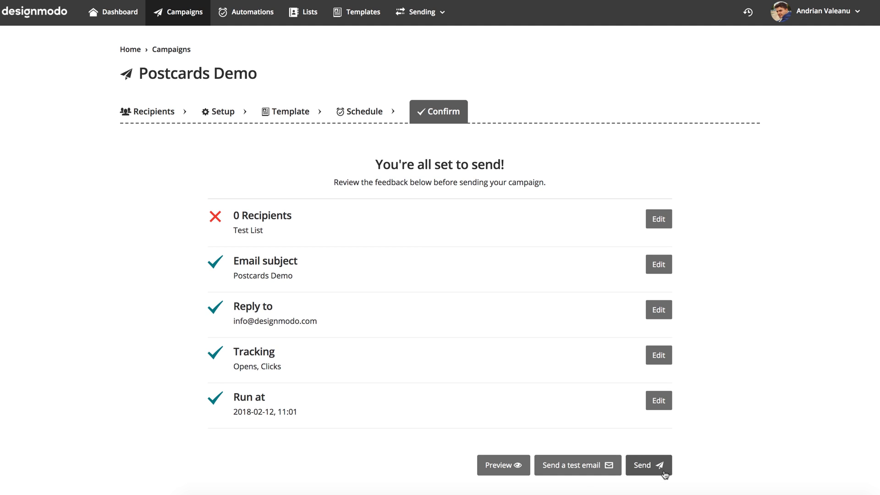
click(647, 465)
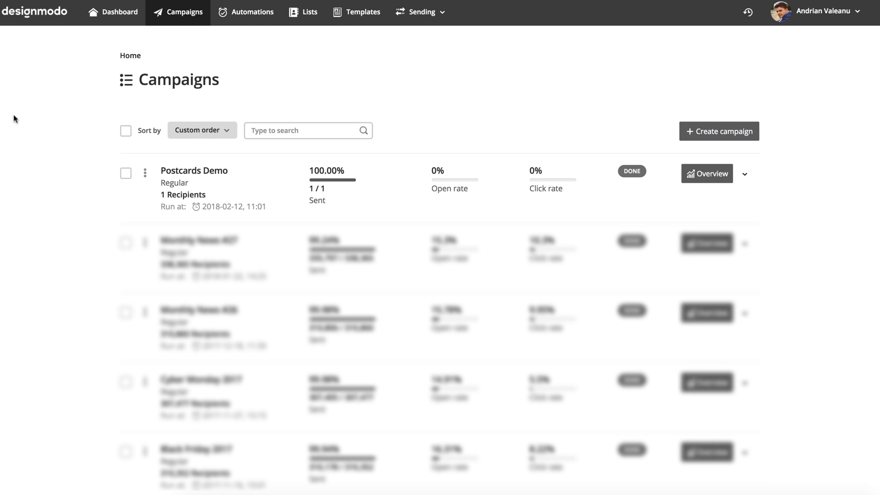
mouse_move(415, 192)
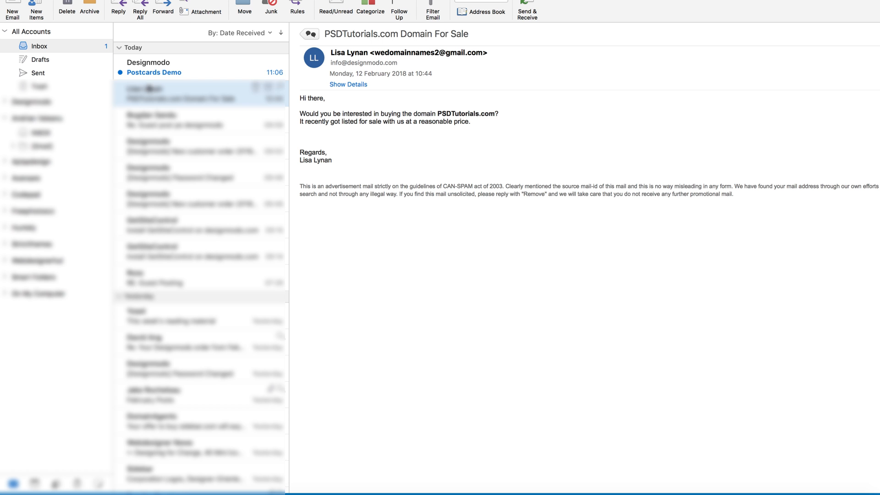
- Open the Postcards Demo email from Designmodo and read down to its Unsubscribe footer
click(162, 67)
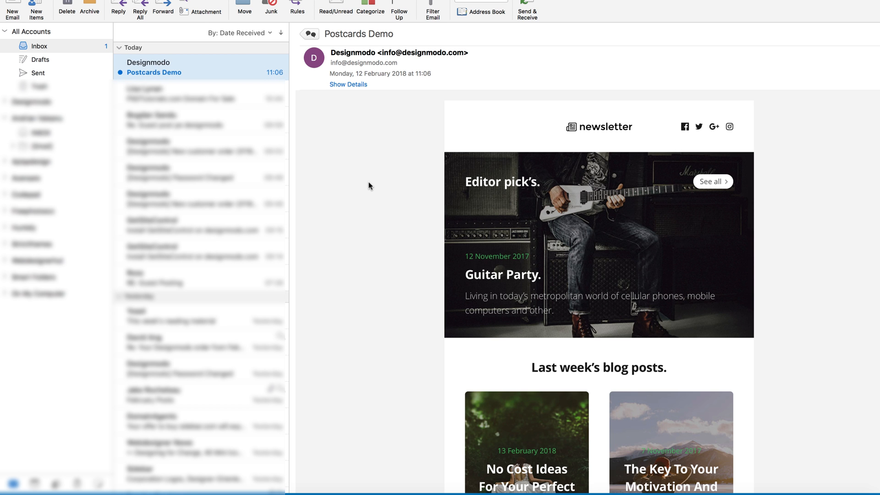
scroll(down, 3)
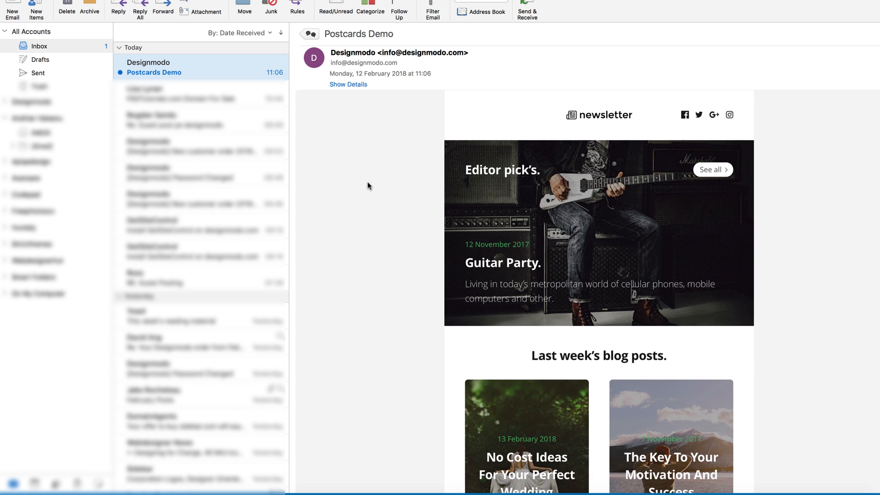
scroll(down, 3)
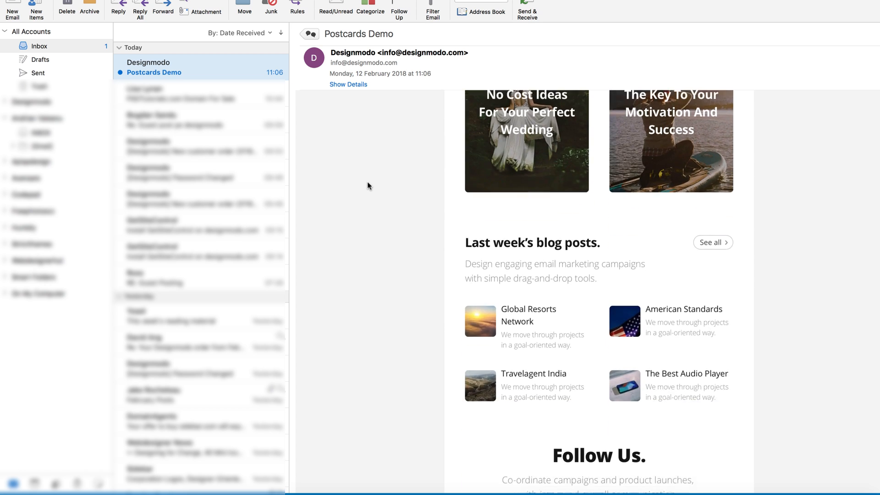
scroll(down, 3)
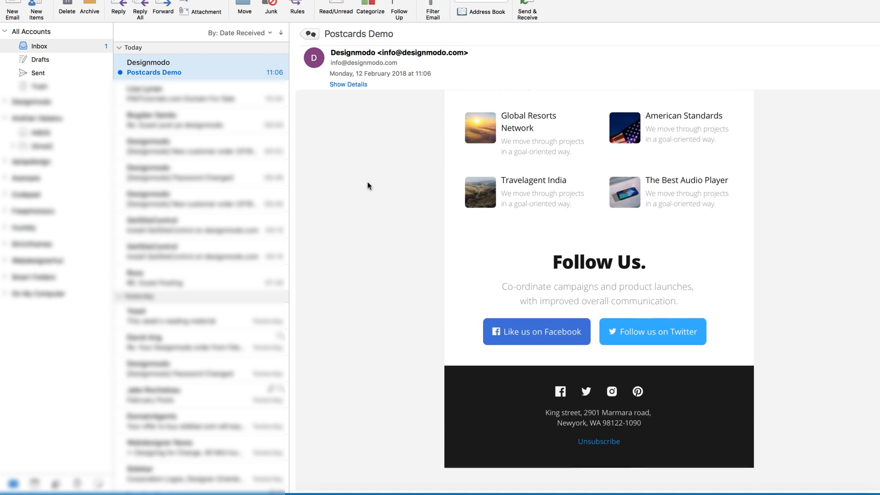